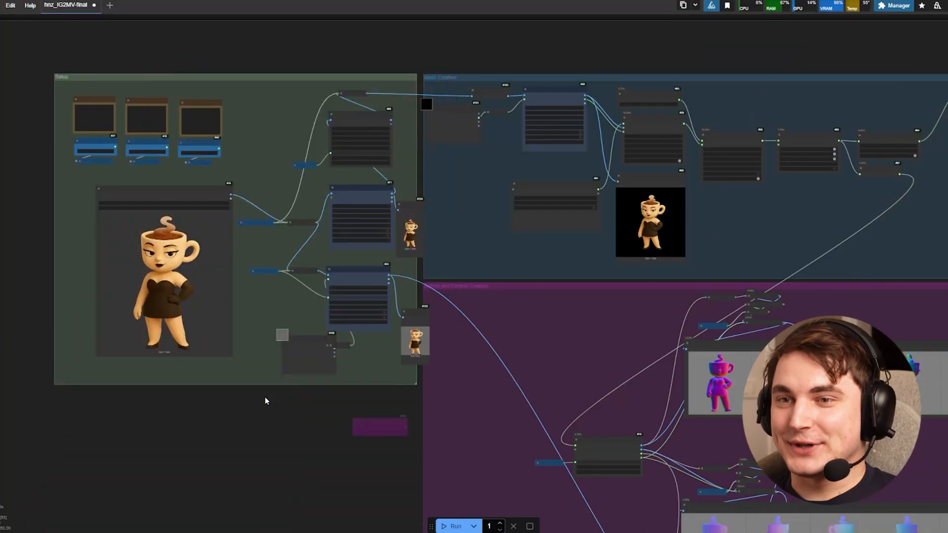
{"action": "mouse_move", "coordinate": [268, 401]}
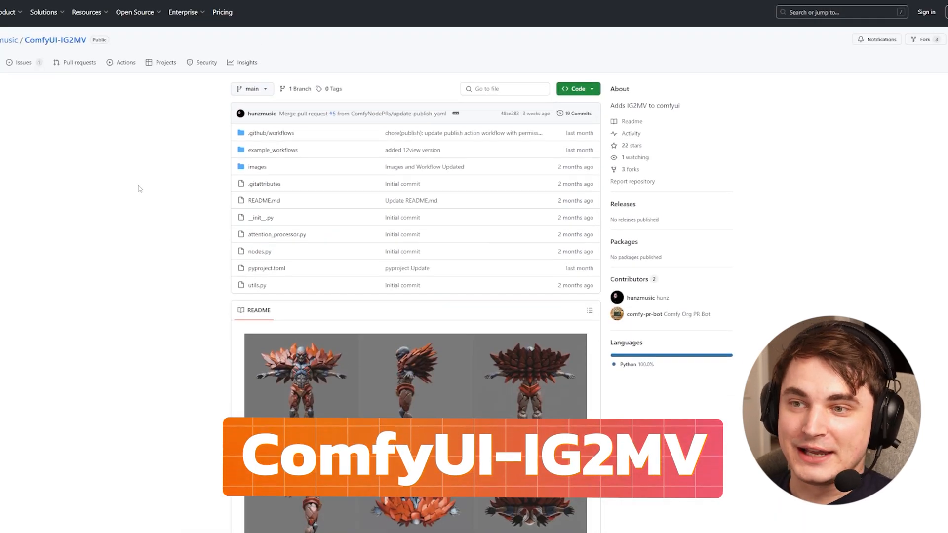
- Check the workflow for missing custom nodes in the manager and dismiss it
{"action": "scroll", "scroll_direction": "down", "scroll_amount": 3}
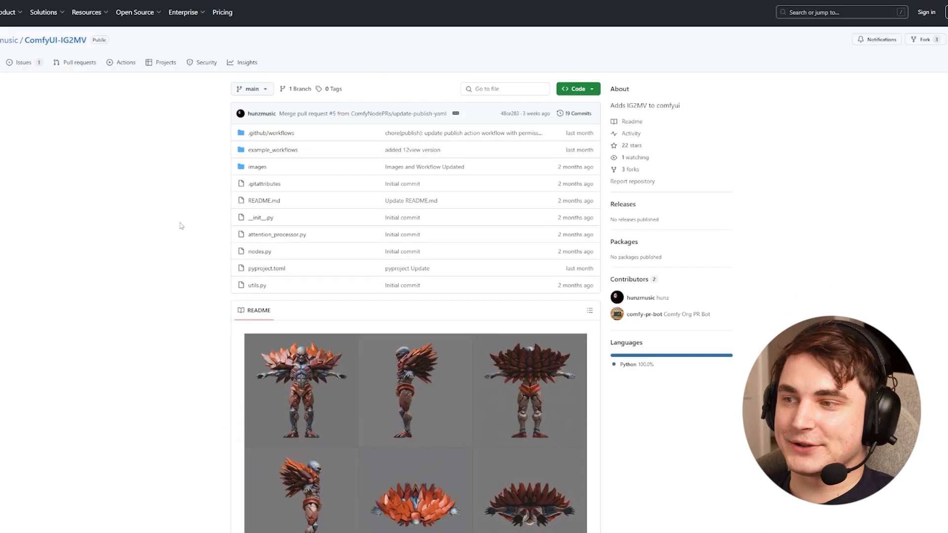
{"action": "scroll", "scroll_direction": "down", "scroll_amount": 3}
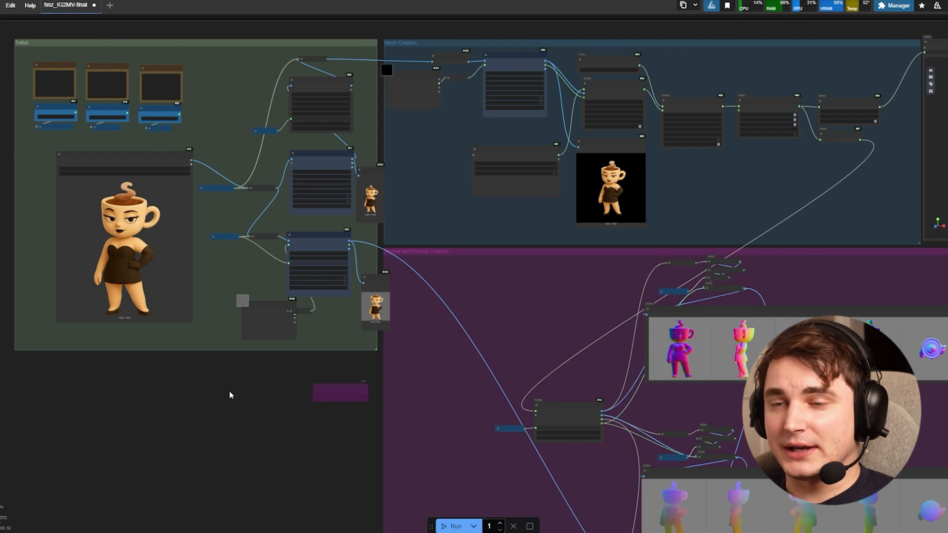
{"action": "mouse_move", "coordinate": [206, 429]}
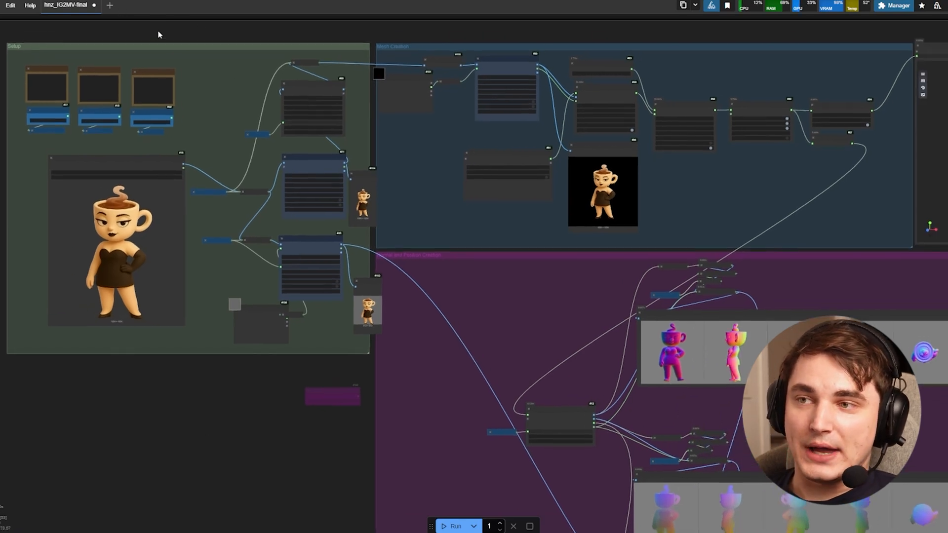
{"action": "mouse_move", "coordinate": [215, 387]}
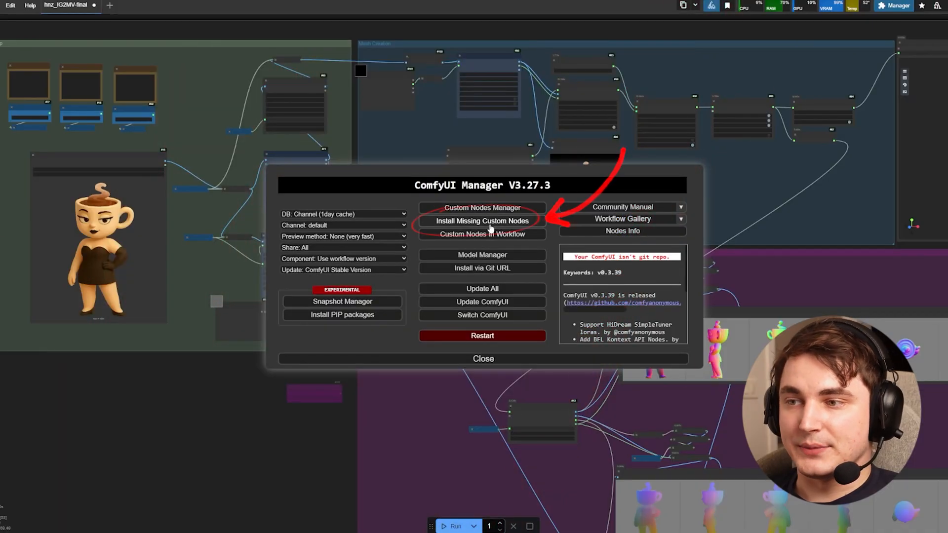
{"action": "left_click", "coordinate": [482, 221]}
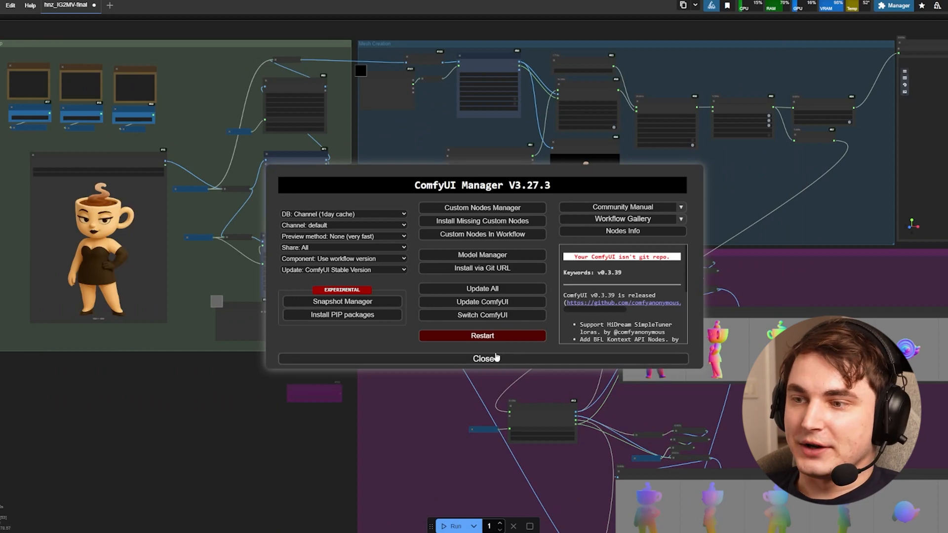
{"action": "left_click", "coordinate": [486, 359]}
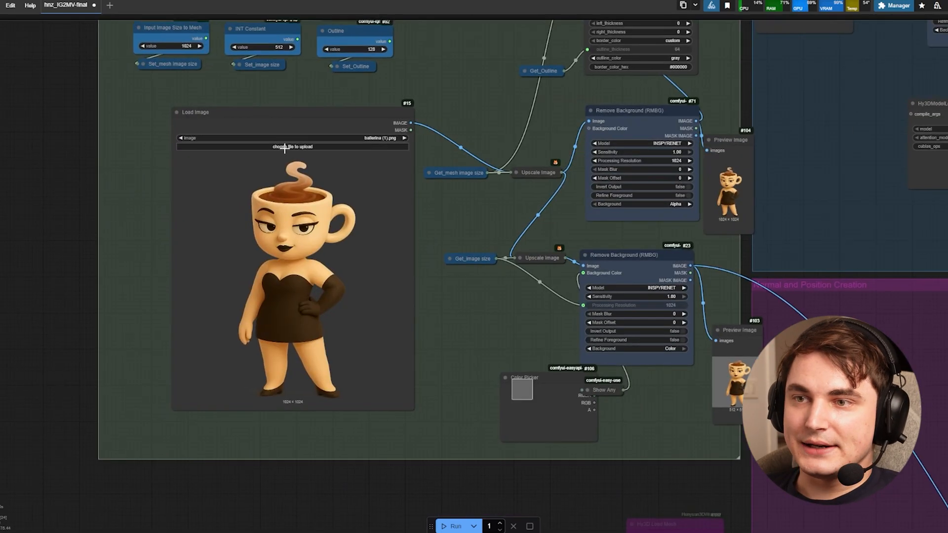
{"action": "mouse_move", "coordinate": [393, 325]}
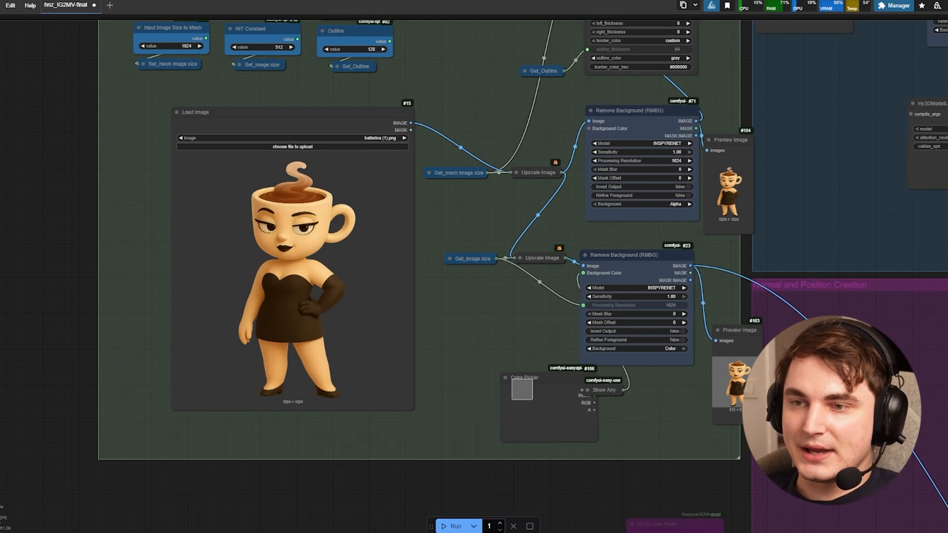
- Choose the Hunyuan3D model file to load and review the workflow groups
{"action": "left_click", "coordinate": [457, 526]}
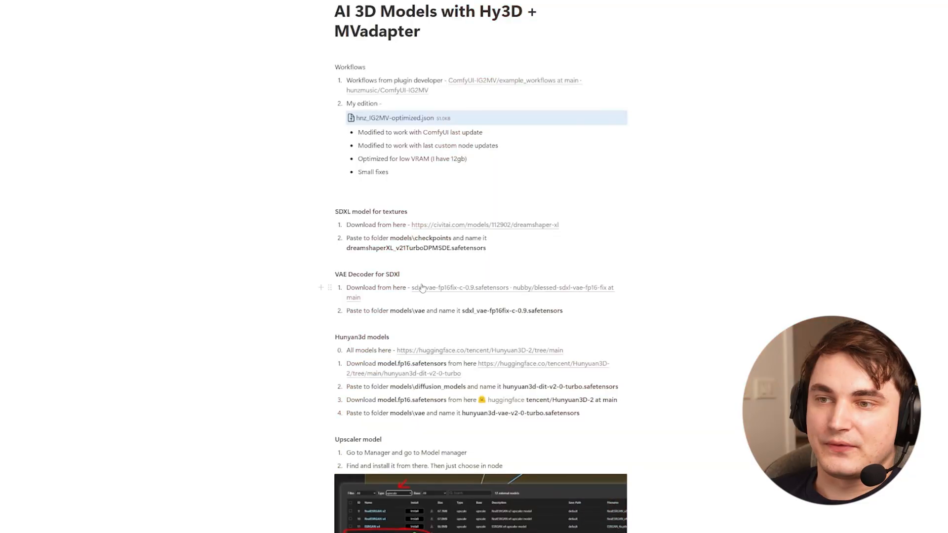
{"action": "scroll", "scroll_direction": "down", "scroll_amount": 3}
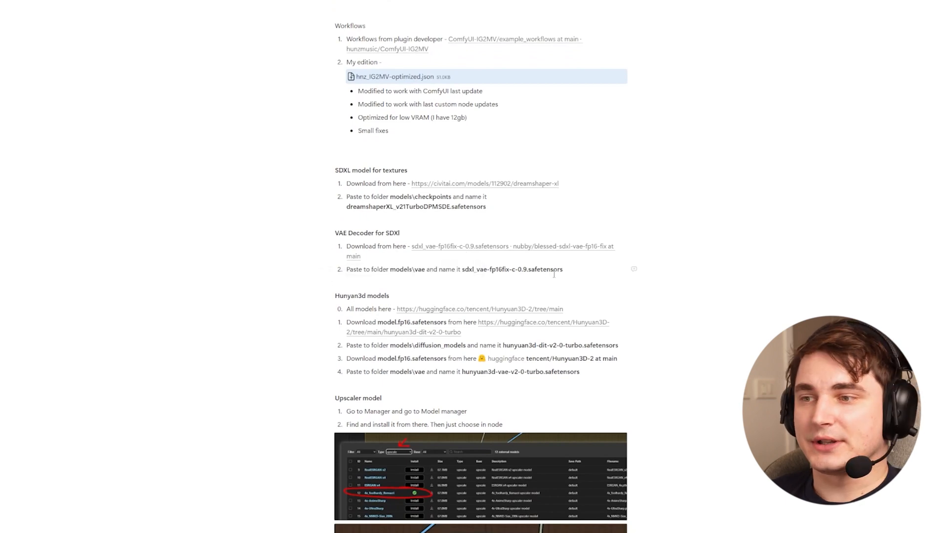
{"action": "scroll", "scroll_direction": "down", "scroll_amount": 3}
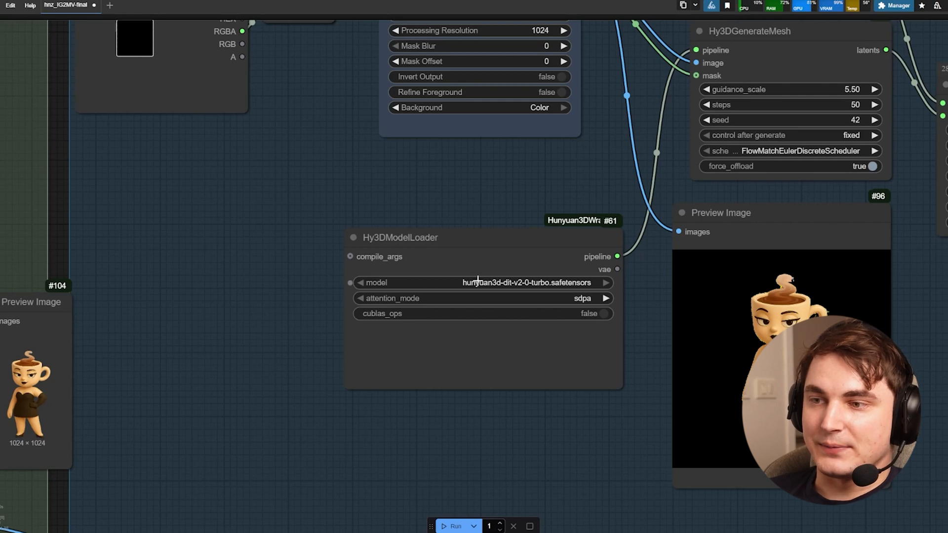
{"action": "left_click", "coordinate": [398, 237]}
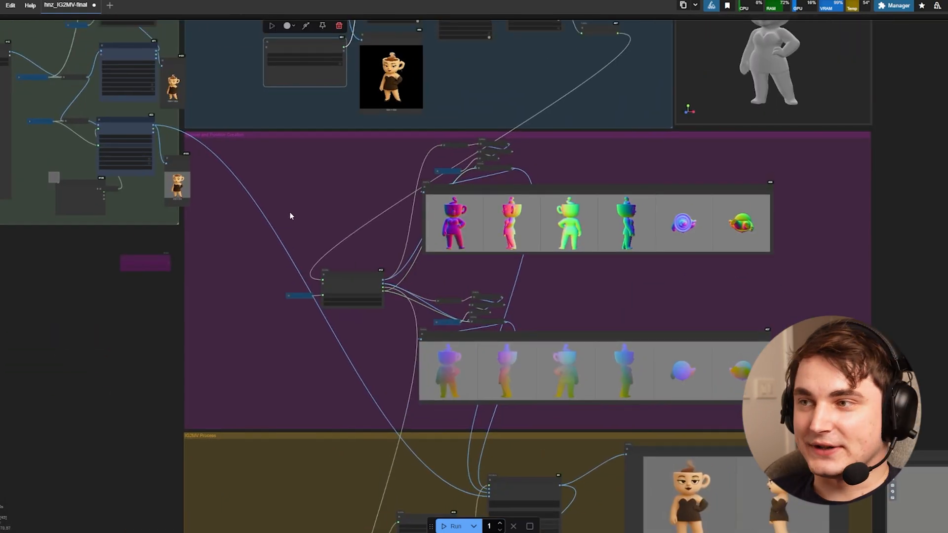
{"action": "mouse_move", "coordinate": [311, 198]}
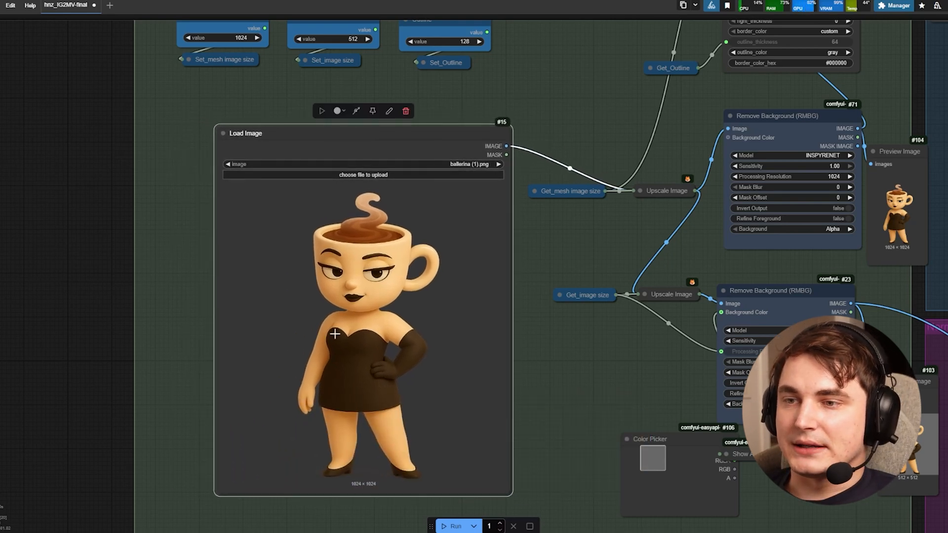
{"action": "mouse_move", "coordinate": [414, 351]}
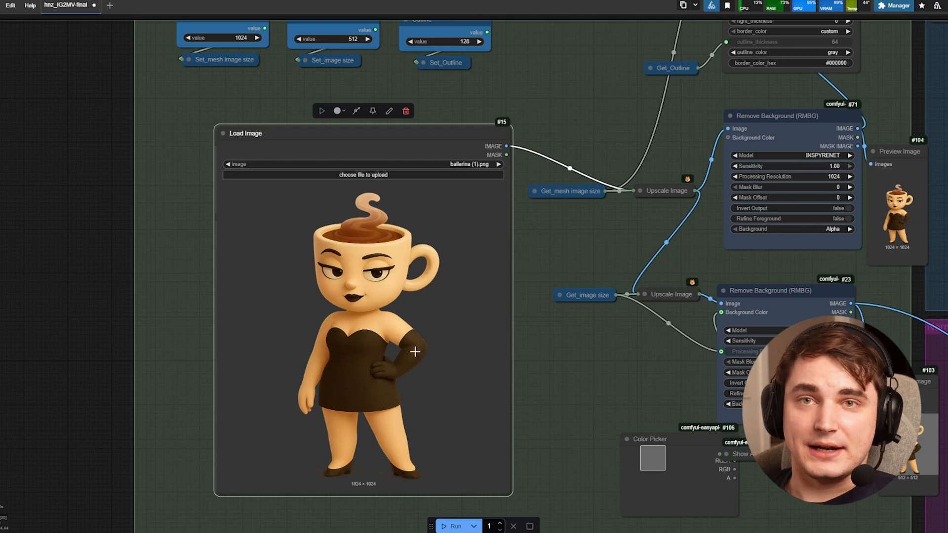
{"action": "mouse_move", "coordinate": [213, 221]}
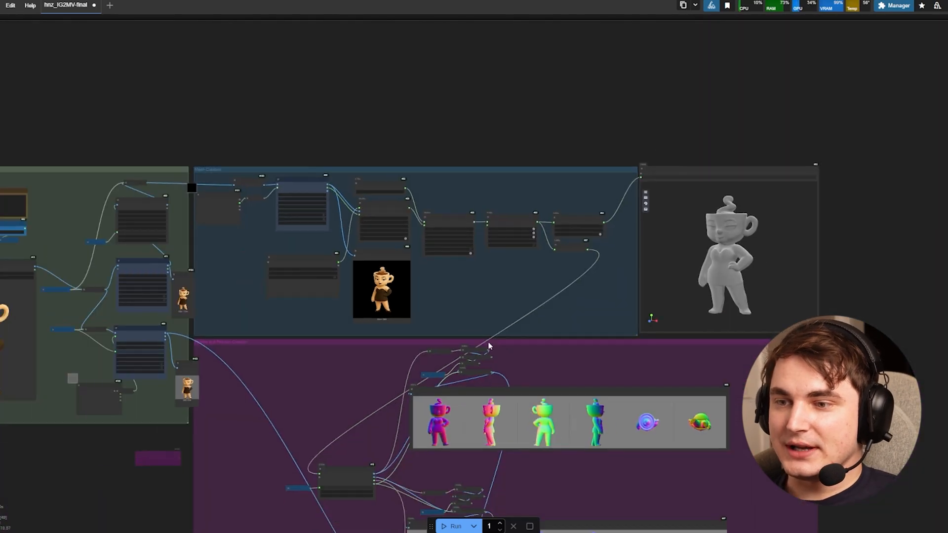
{"action": "scroll", "scroll_direction": "down", "scroll_amount": 3}
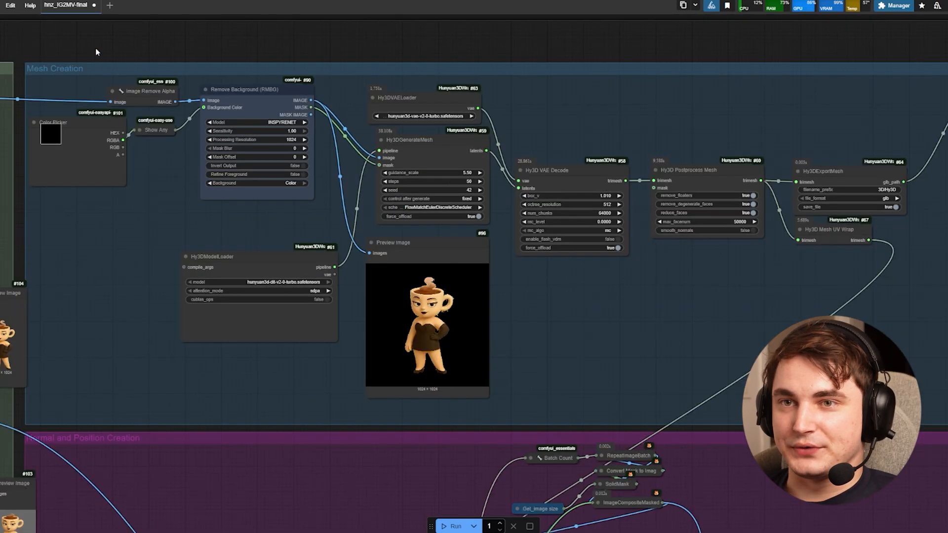
{"action": "mouse_move", "coordinate": [645, 310]}
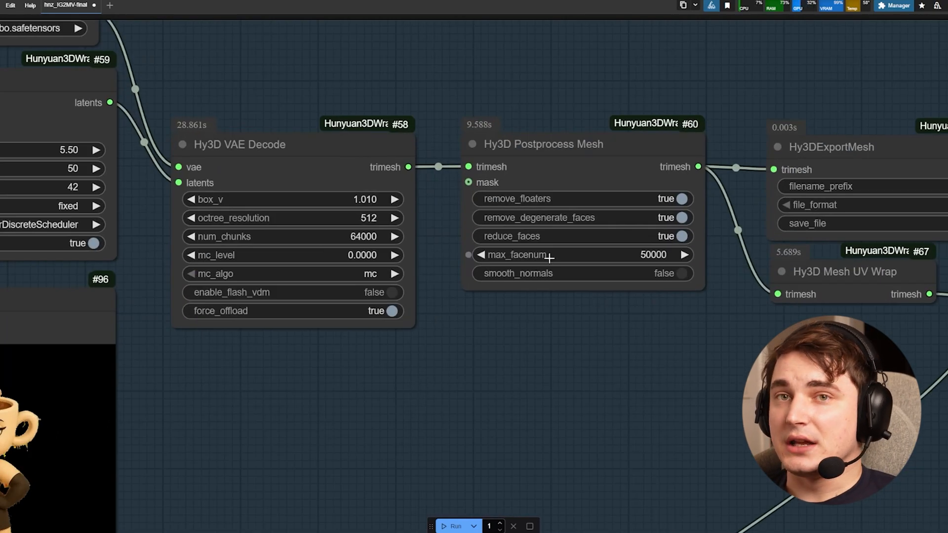
{"action": "mouse_move", "coordinate": [679, 285]}
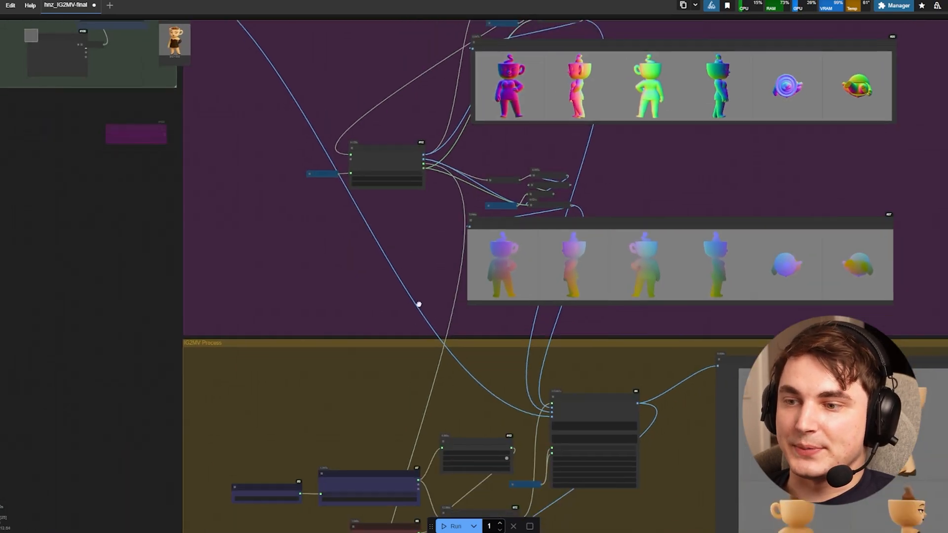
{"action": "scroll", "scroll_direction": "down", "scroll_amount": 3}
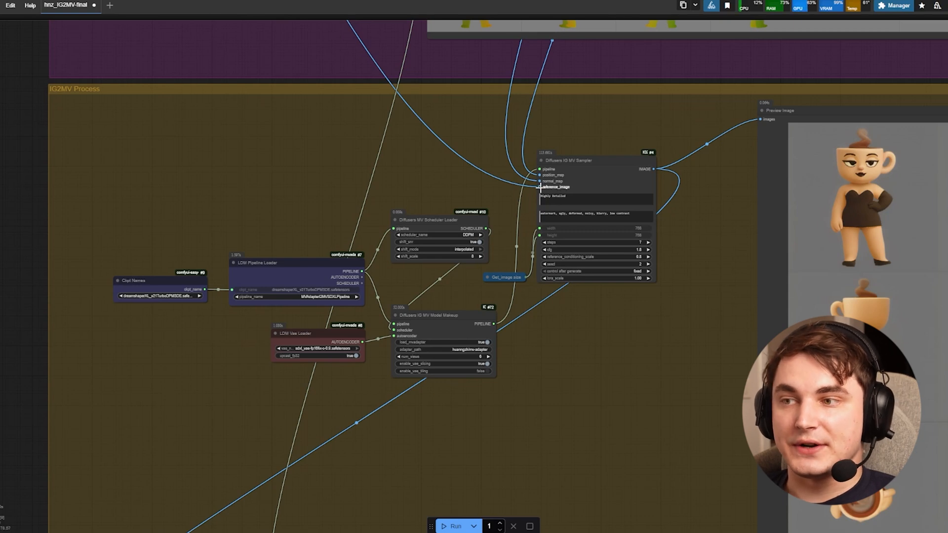
{"action": "mouse_move", "coordinate": [166, 284]}
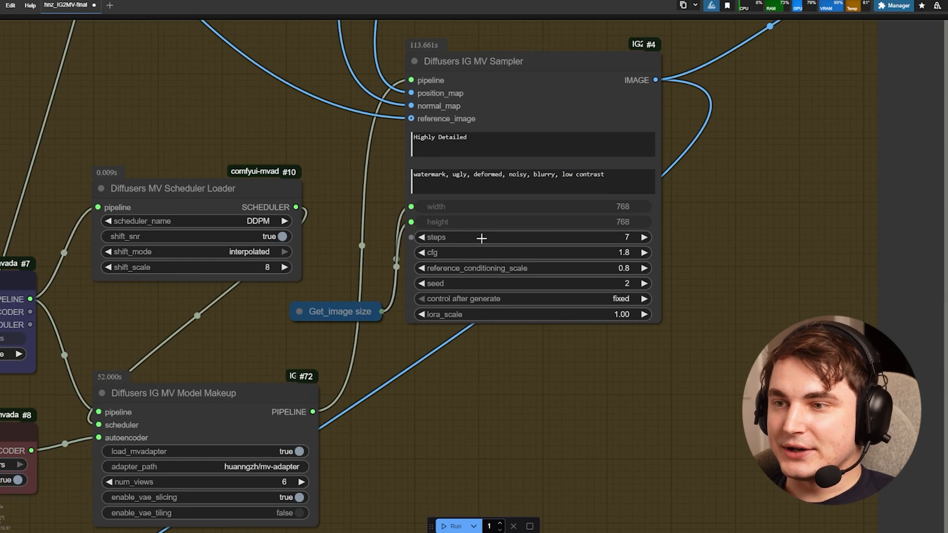
{"action": "mouse_move", "coordinate": [548, 271]}
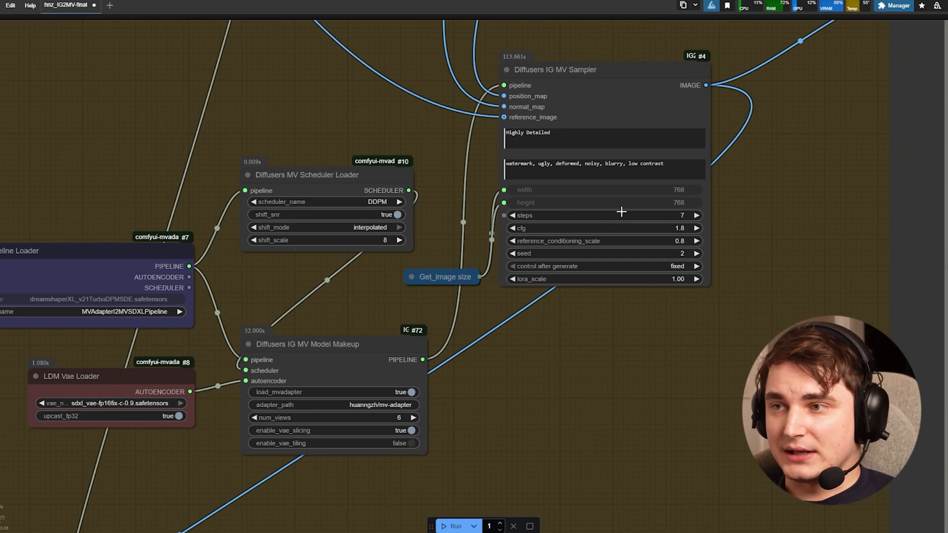
{"action": "mouse_move", "coordinate": [704, 226]}
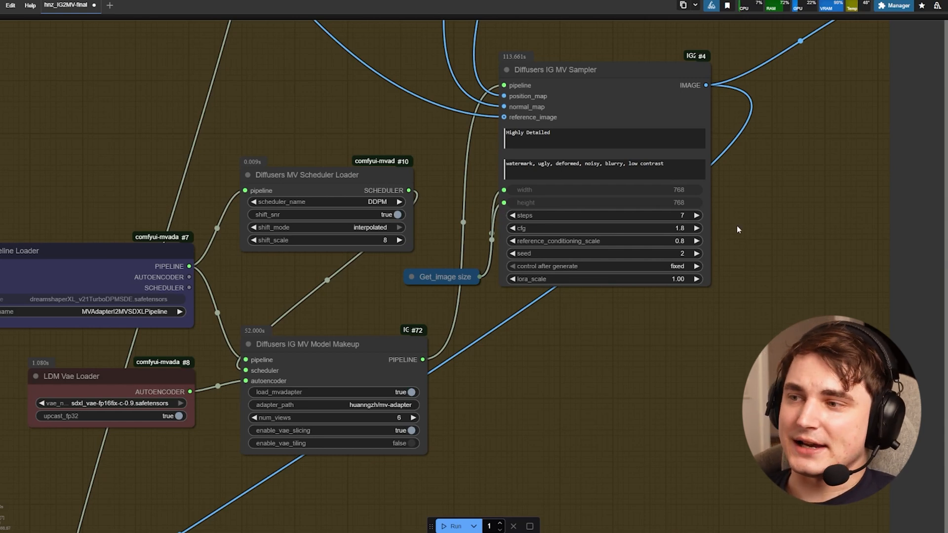
{"action": "mouse_move", "coordinate": [620, 232]}
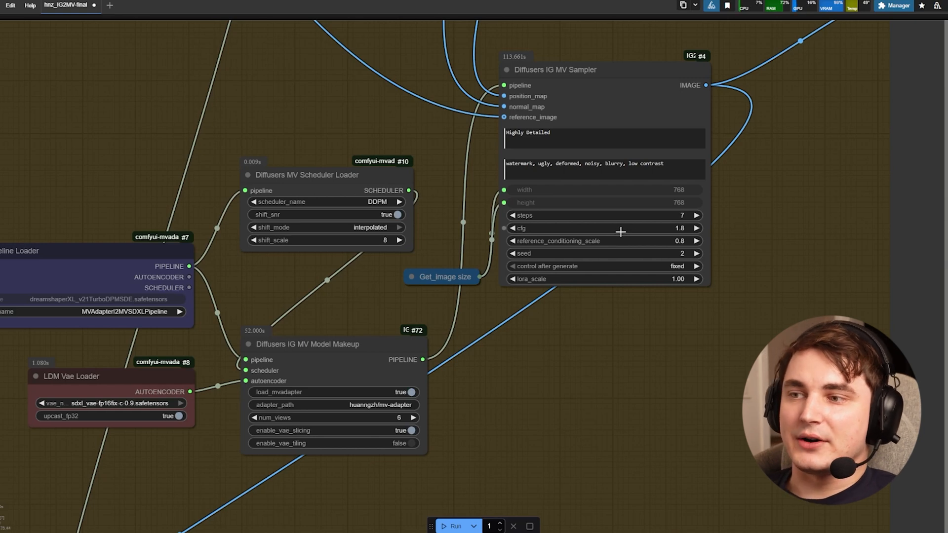
{"action": "mouse_move", "coordinate": [747, 232]}
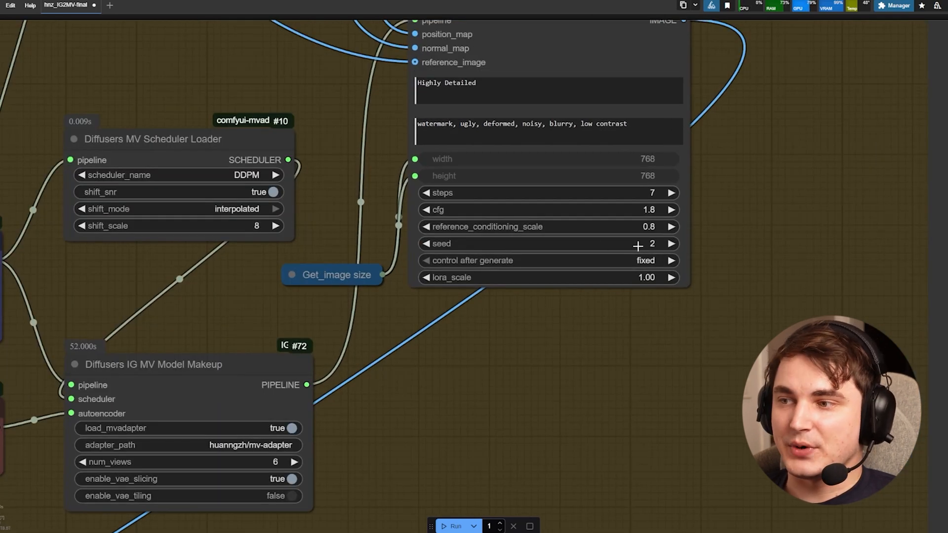
- Bypass the Load Upscale Model and Upscale Image nodes so the Upscale group is skipped
{"action": "left_click", "coordinate": [643, 260]}
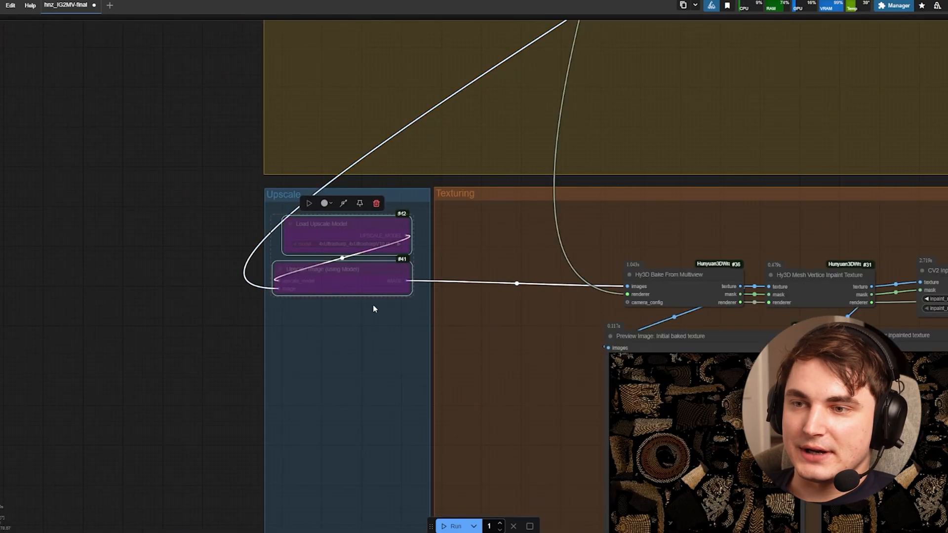
{"action": "right_click", "coordinate": [339, 235]}
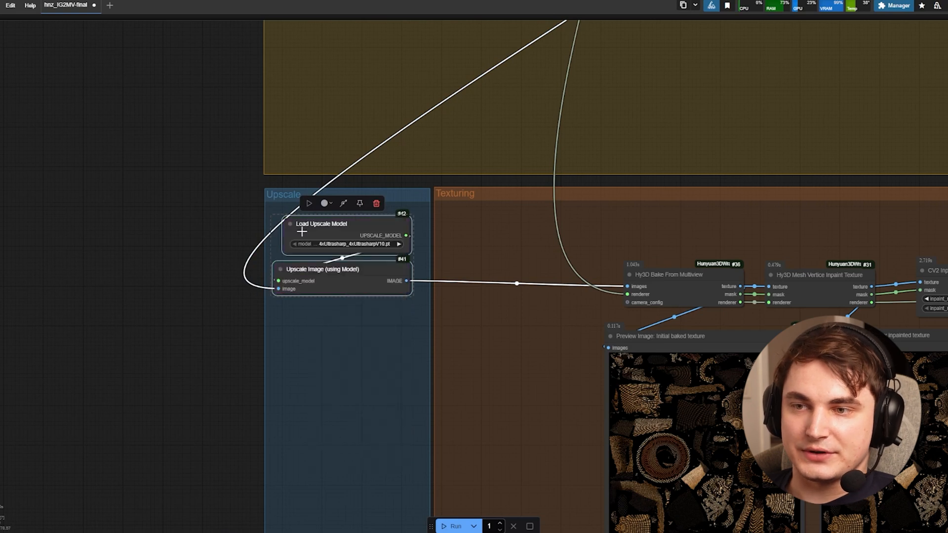
{"action": "mouse_move", "coordinate": [188, 218]}
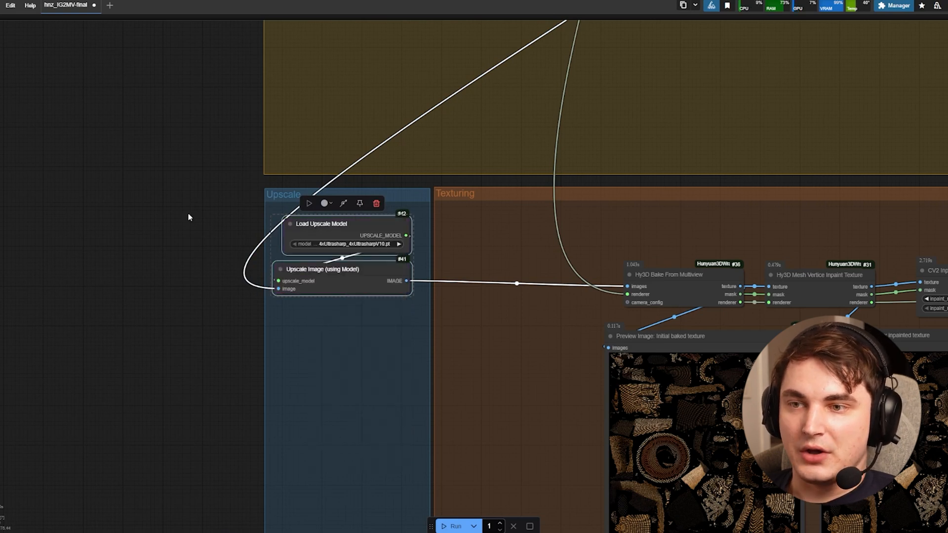
{"action": "right_click", "coordinate": [321, 223]}
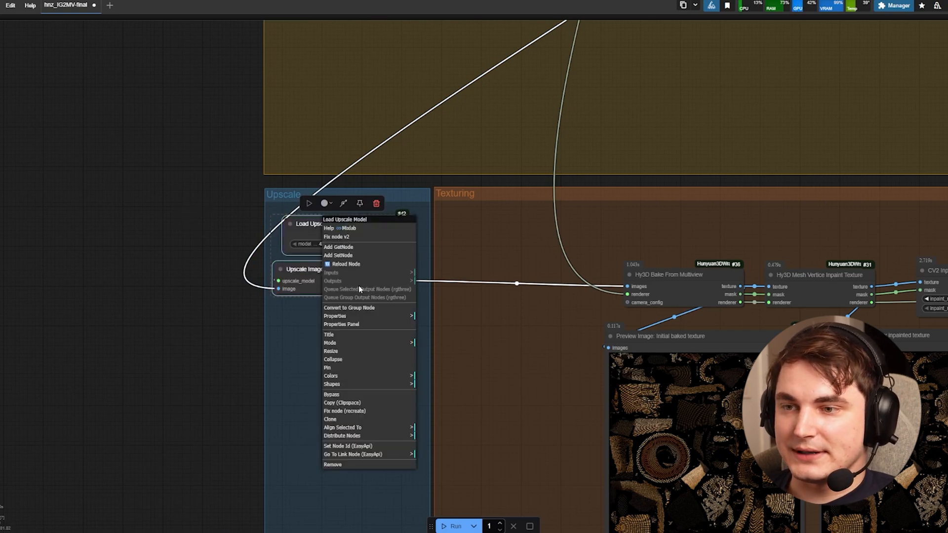
{"action": "left_click", "coordinate": [331, 202]}
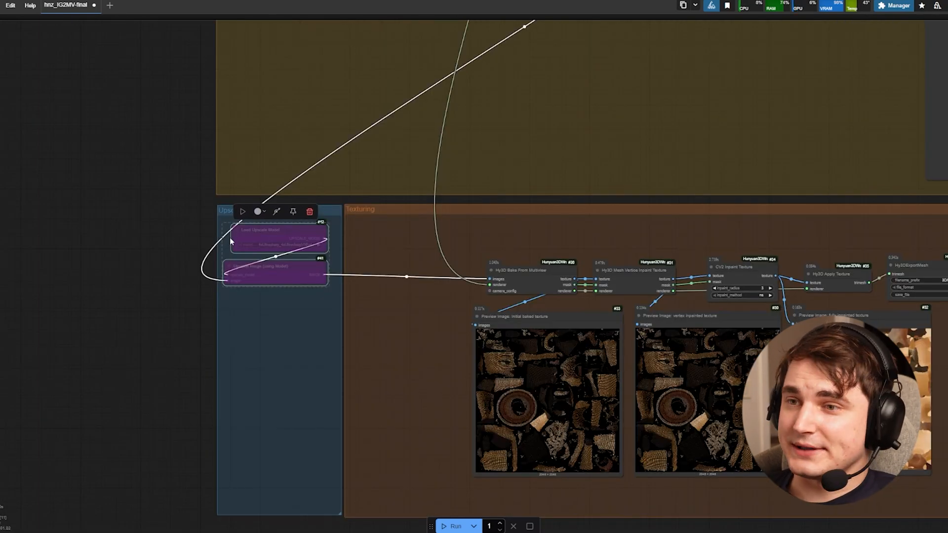
{"action": "mouse_move", "coordinate": [750, 178]}
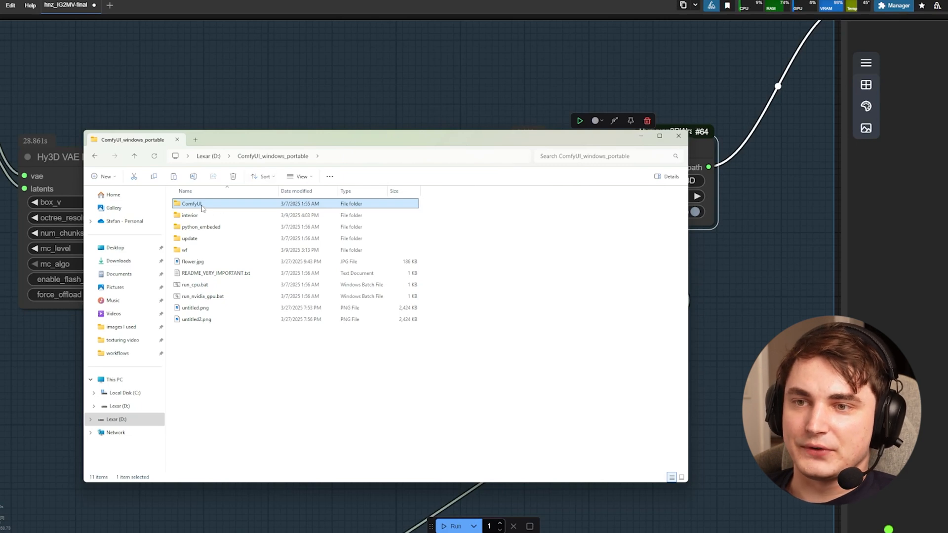
- Browse into the ComfyUI folder's output > 3D directory listing the Hy3D GLB meshes
{"action": "double_click", "coordinate": [190, 204]}
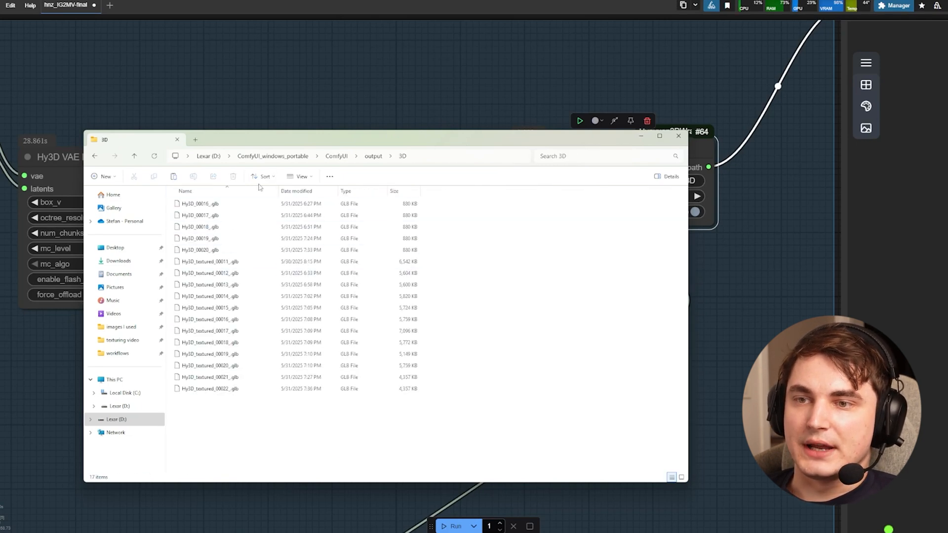
{"action": "mouse_move", "coordinate": [672, 320]}
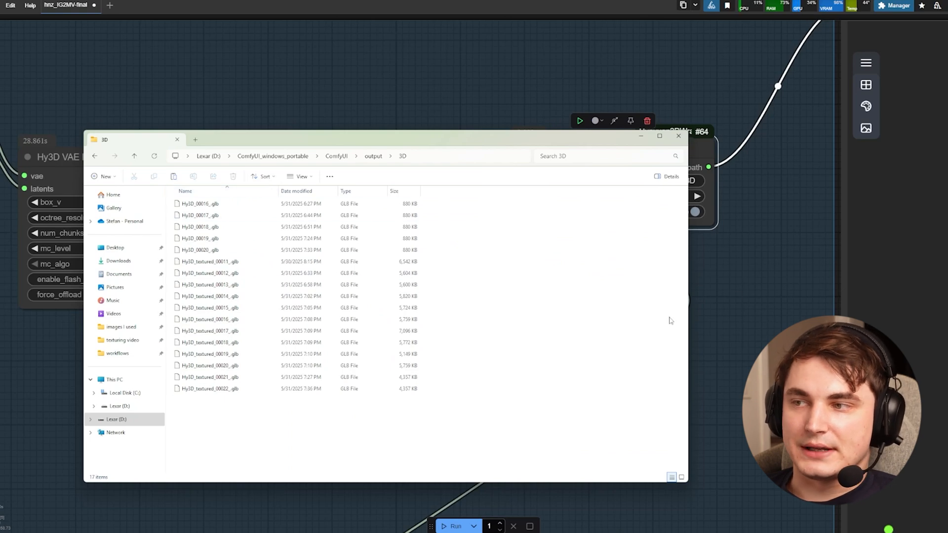
{"action": "left_click", "coordinate": [678, 135]}
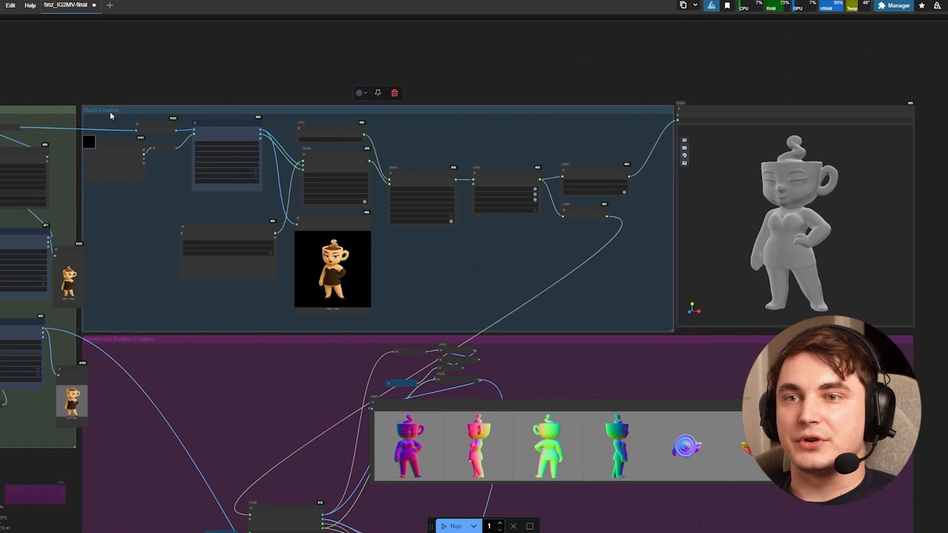
- Search the canvas node list for 'hy3' to find Hunyuan3D nodes
{"action": "right_click", "coordinate": [111, 114]}
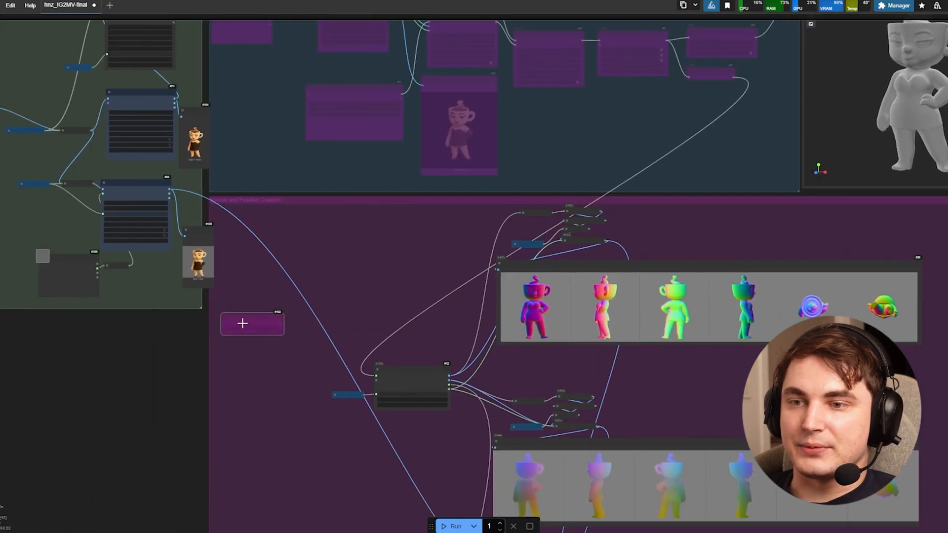
{"action": "double_click", "coordinate": [243, 323]}
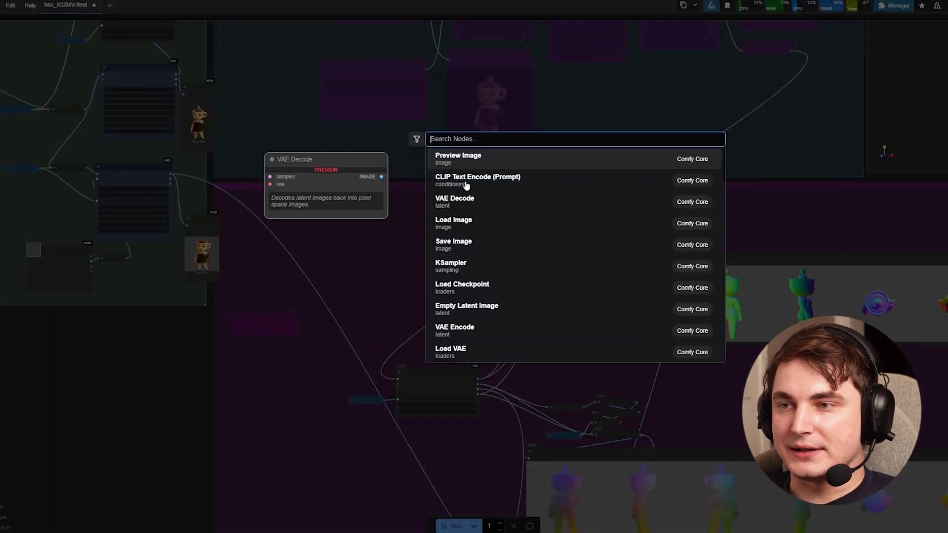
{"action": "type", "text": "hy3"}
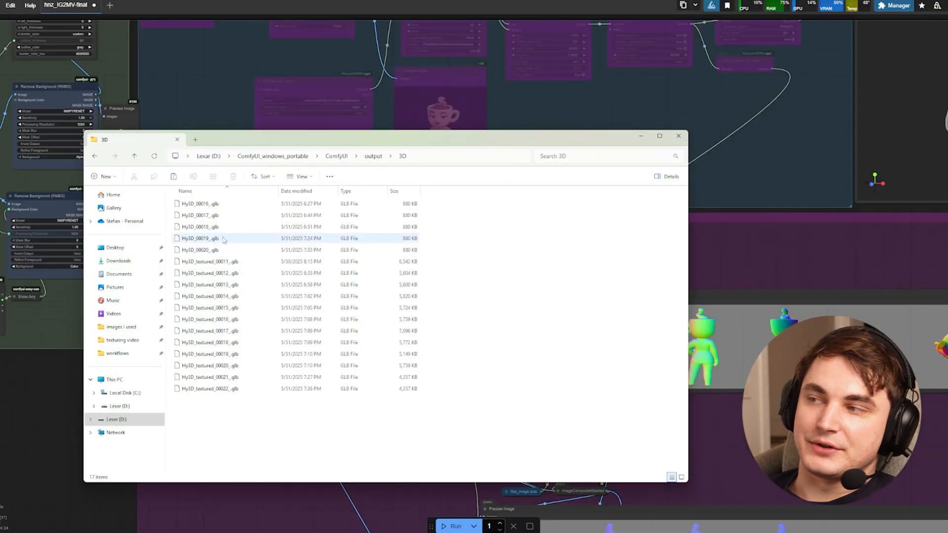
- Copy the saved GLB's path and set it on a new Hy3D Load Mesh node
{"action": "right_click", "coordinate": [197, 250]}
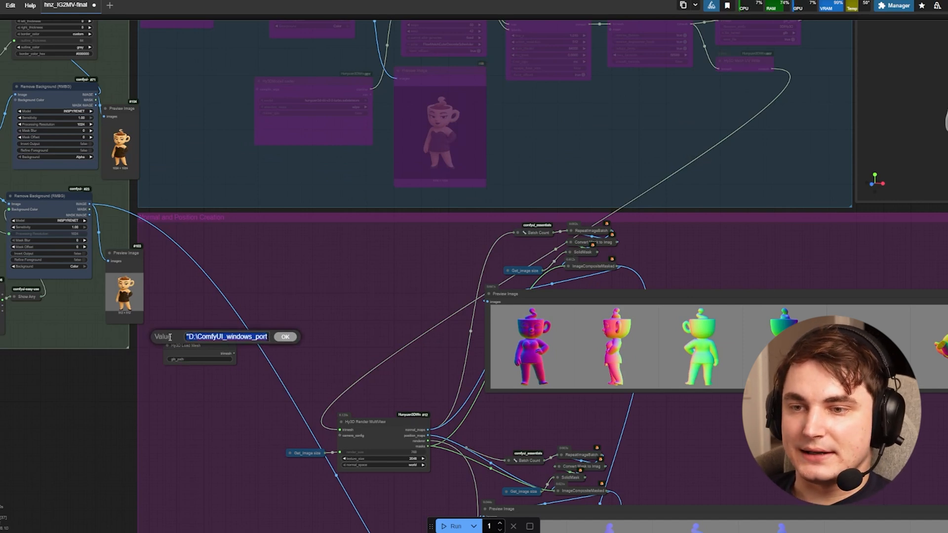
{"action": "left_click", "coordinate": [284, 336]}
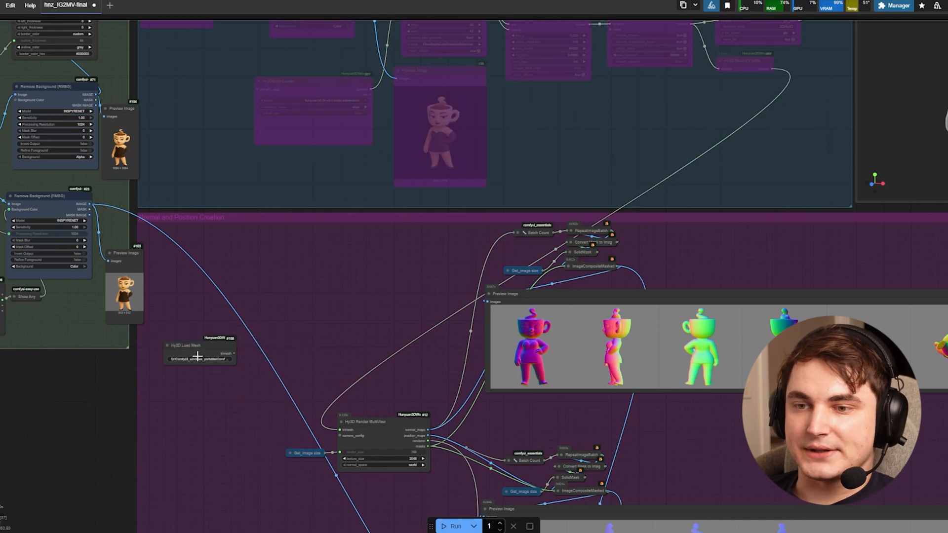
{"action": "left_click", "coordinate": [196, 344]}
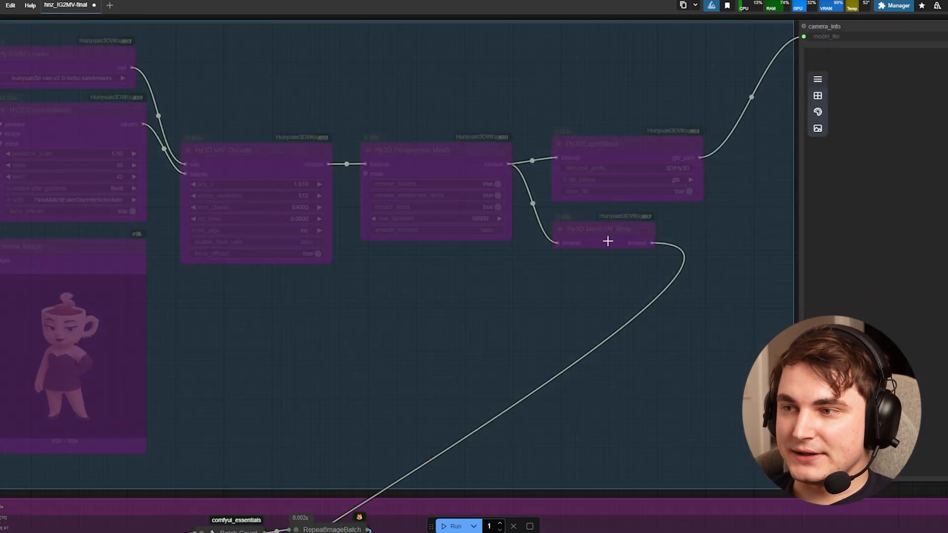
- Duplicate Hy3D Mesh UV Wrap, un-bypass it, and link Load Mesh through it into Render MultiView
{"action": "left_click", "coordinate": [604, 232]}
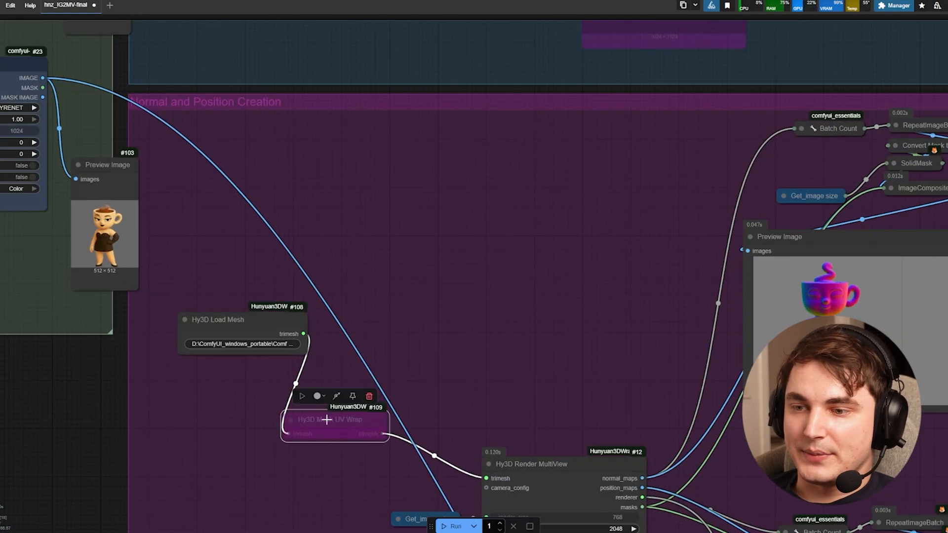
{"action": "right_click", "coordinate": [328, 419]}
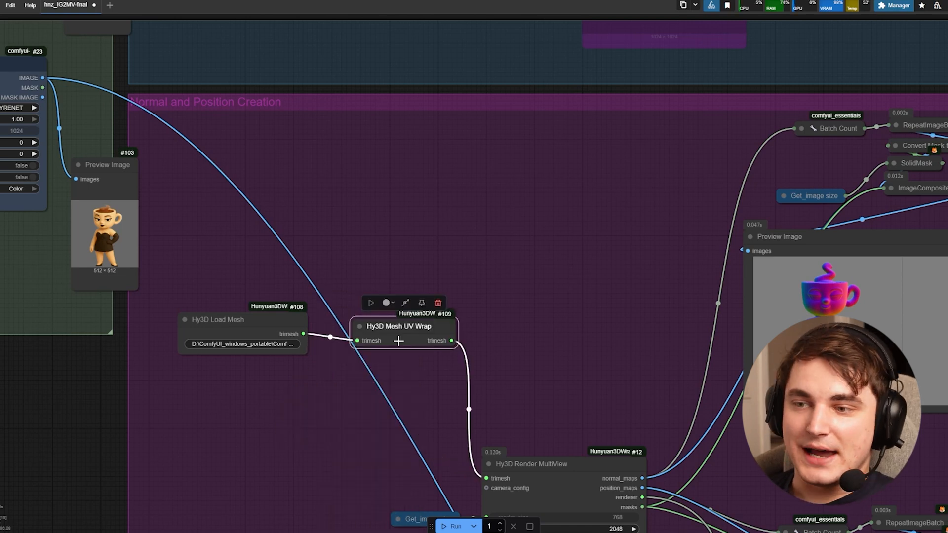
{"action": "mouse_move", "coordinate": [474, 399]}
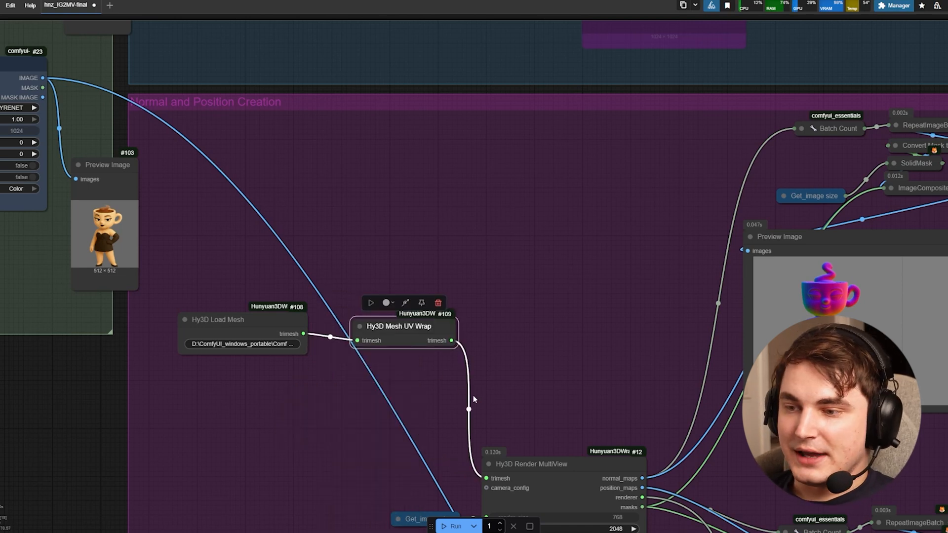
{"action": "left_click_drag", "start_coordinate": [400, 327], "coordinate": [381, 361]}
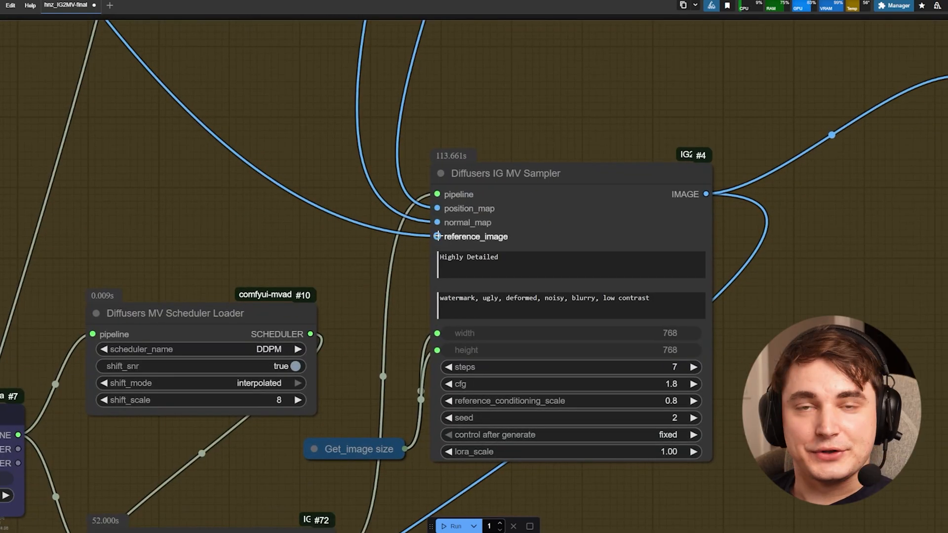
{"action": "left_click_drag", "start_coordinate": [437, 236], "coordinate": [338, 235]}
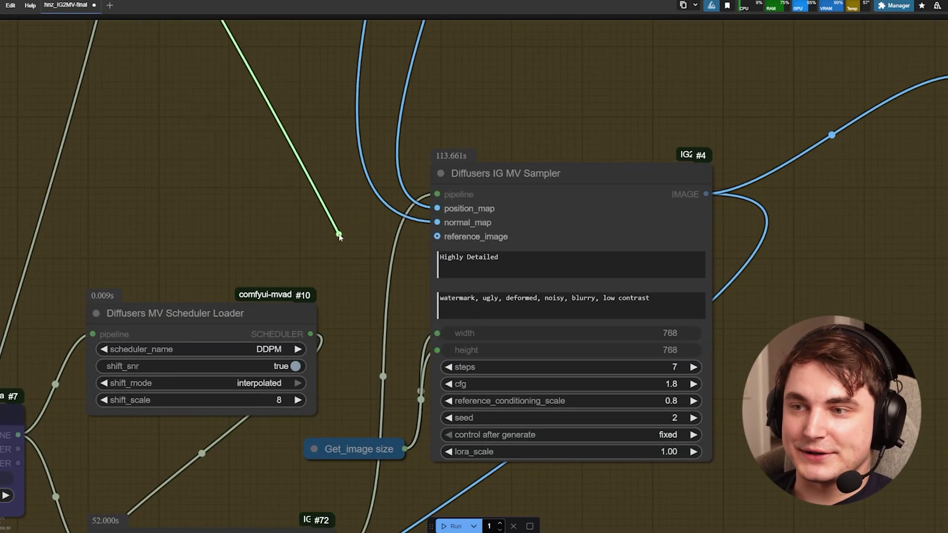
{"action": "left_click", "coordinate": [531, 257]}
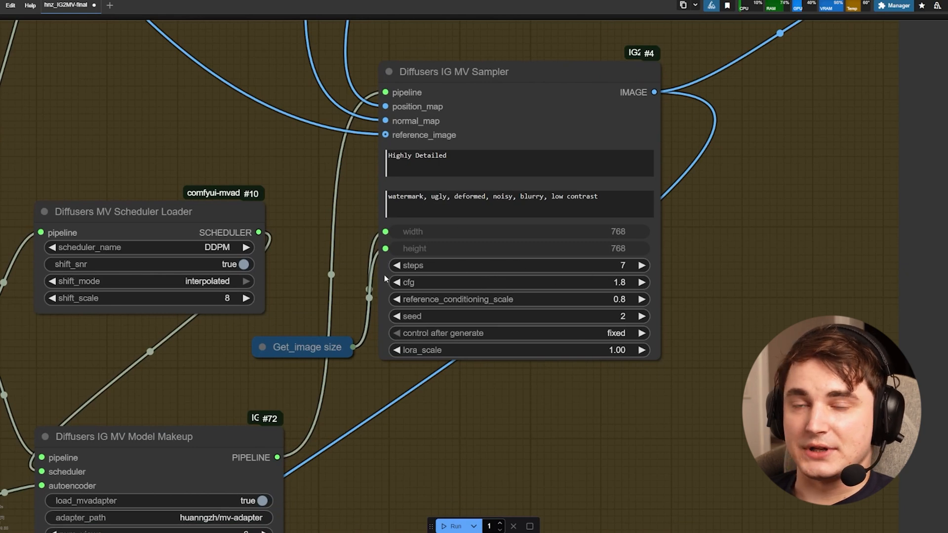
{"action": "mouse_move", "coordinate": [667, 272]}
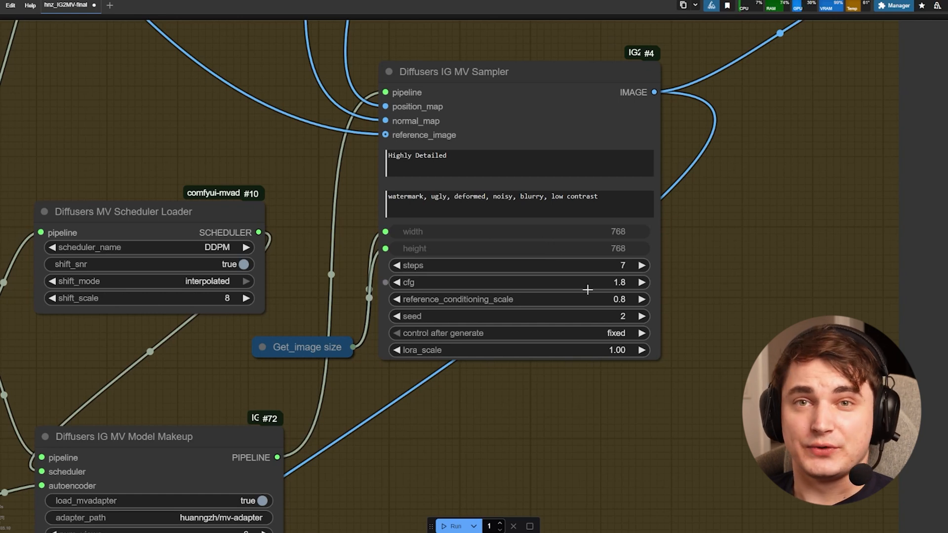
{"action": "mouse_move", "coordinate": [549, 261]}
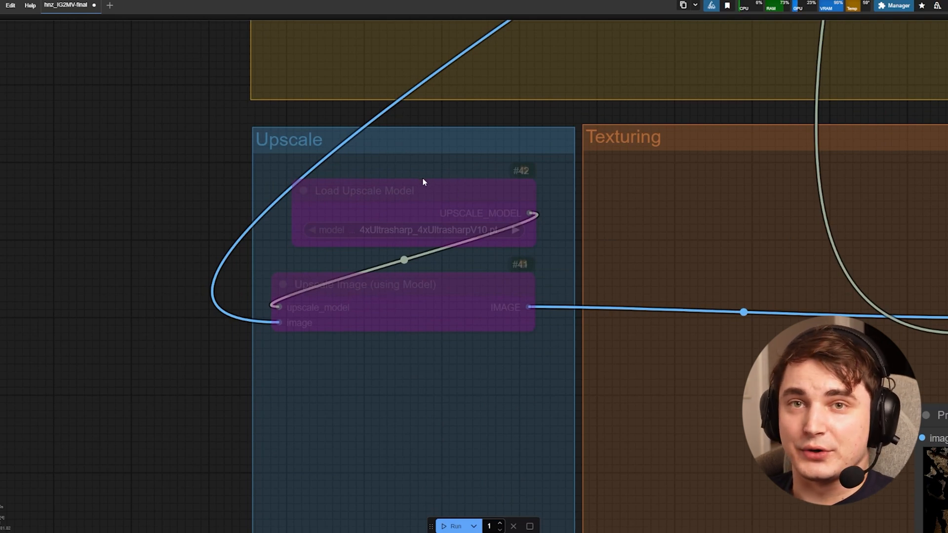
{"action": "mouse_move", "coordinate": [452, 156]}
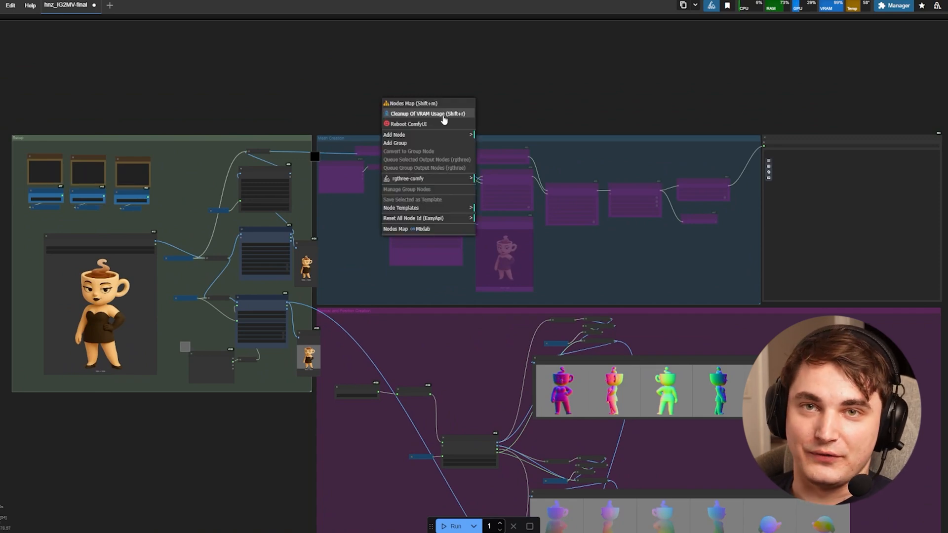
- Run Cleanup Of VRAM Usage from the canvas menu to free GPU memory
{"action": "left_click", "coordinate": [375, 101]}
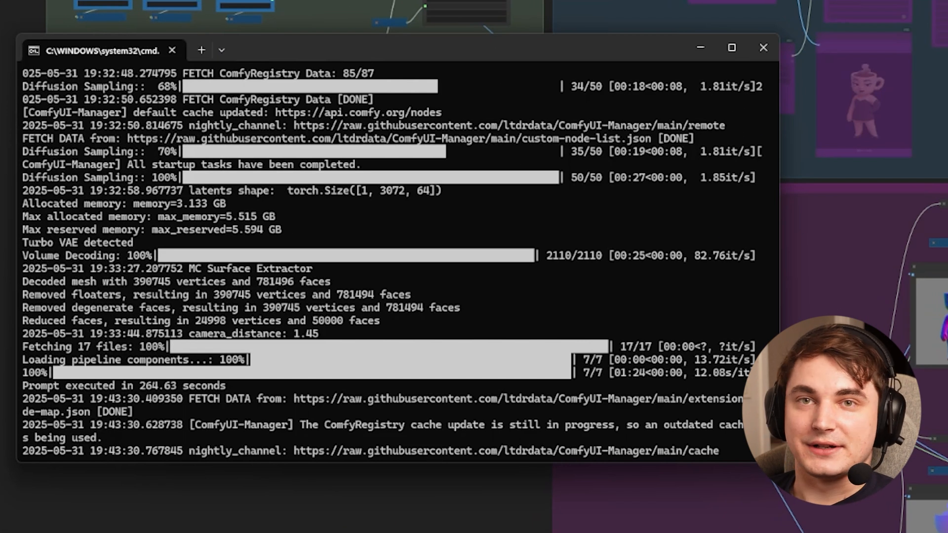
- Scroll the ComfyUI console log showing the prompt executed in 264.63 seconds
{"action": "scroll", "scroll_direction": "down", "scroll_amount": 3}
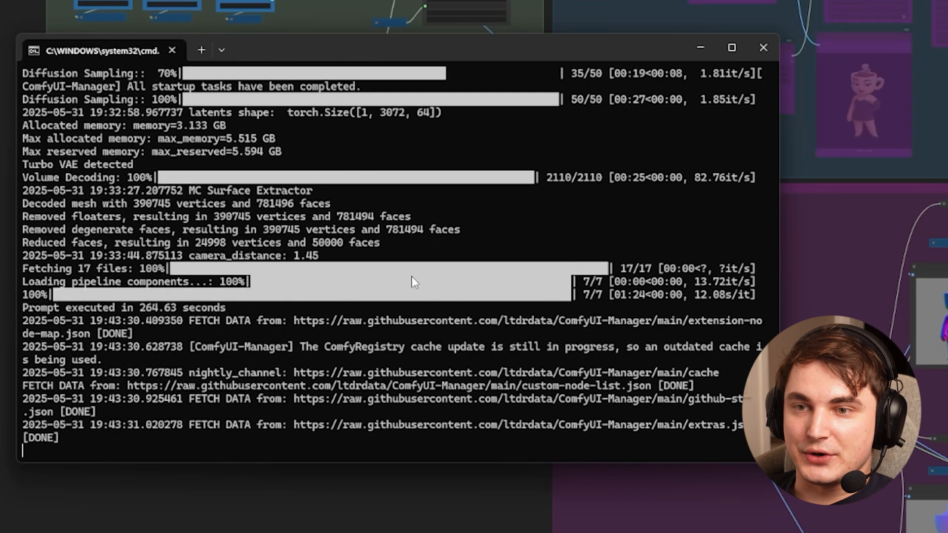